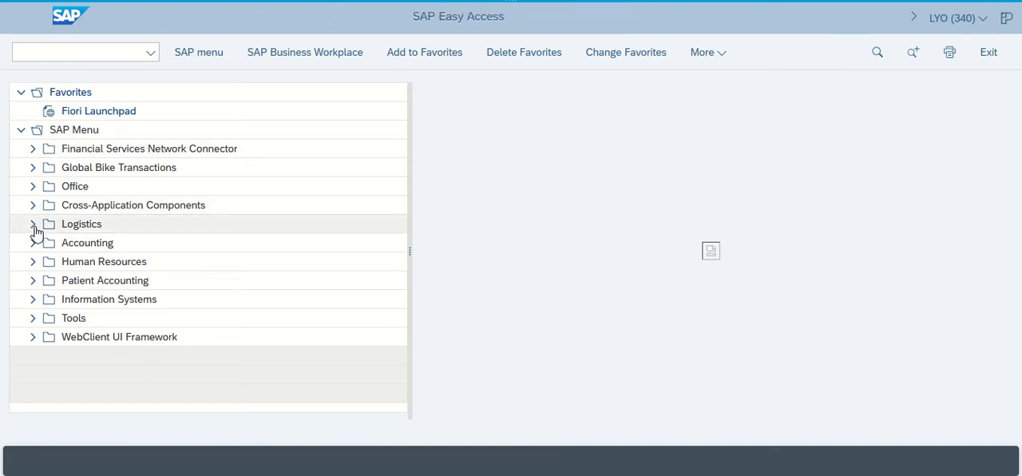
# Navigate Logistics > Quality Management > Quality Planning > Logistics Master Data > Quality Info Record: SD
pyautogui.click(33, 224)
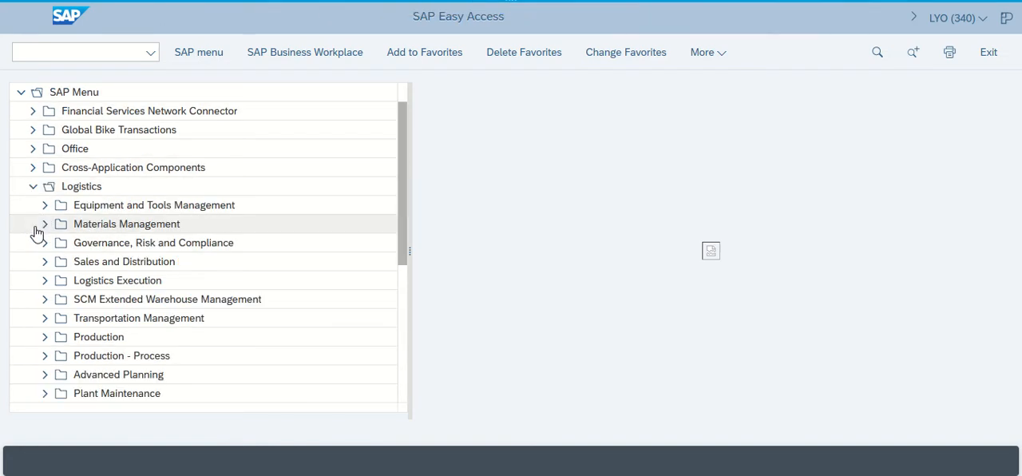
pyautogui.moveTo(58, 355)
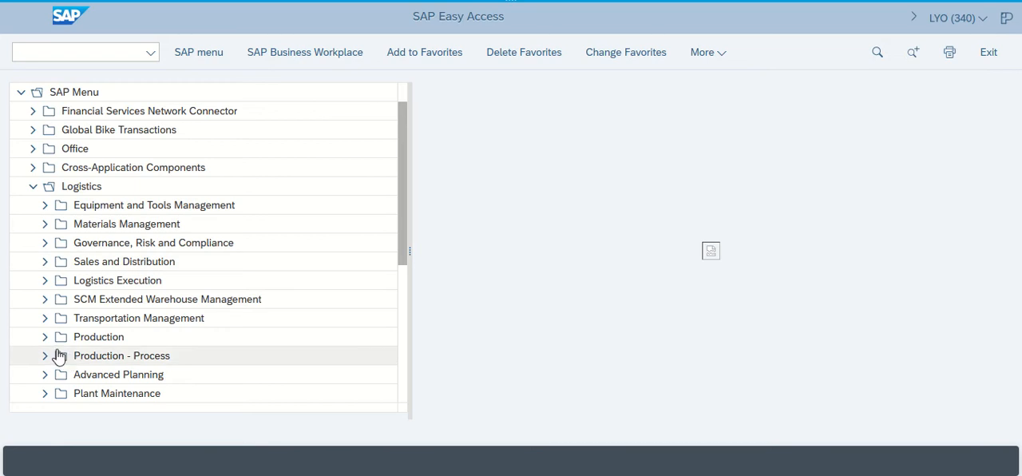
pyautogui.scroll(-3)
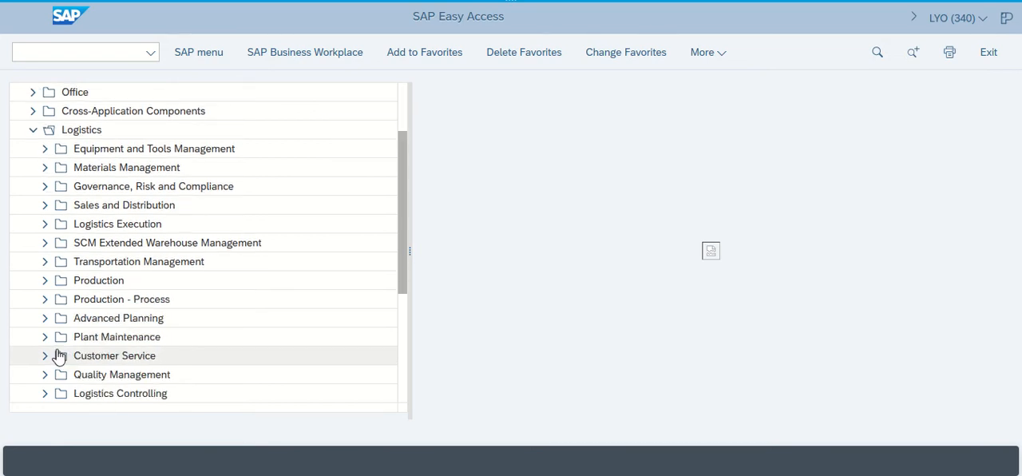
pyautogui.moveTo(51, 374)
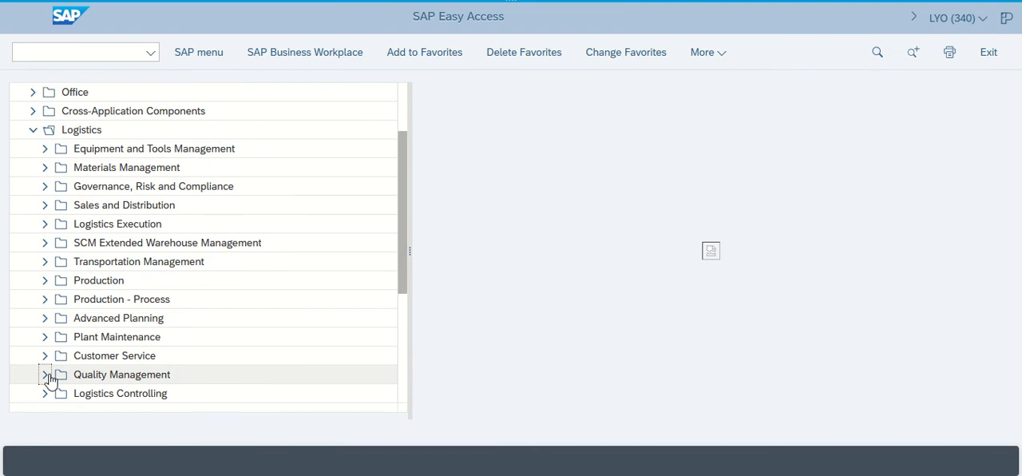
pyautogui.click(45, 375)
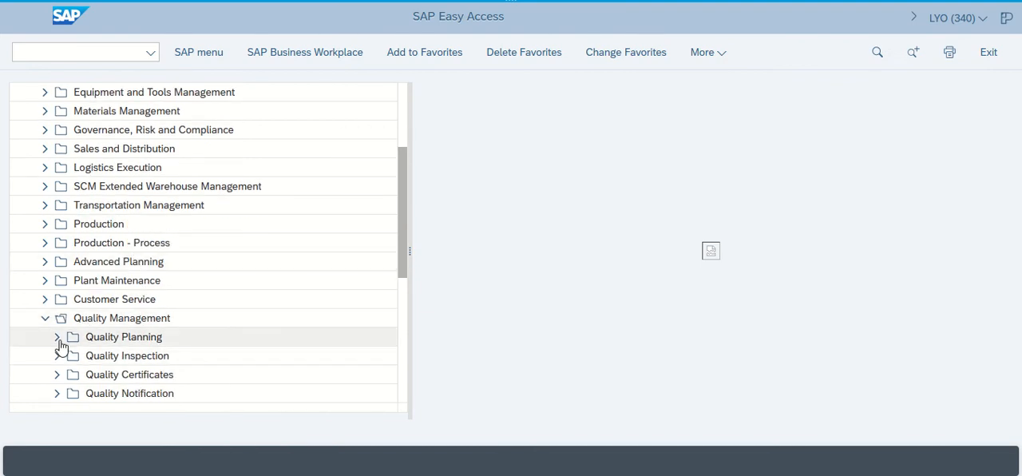
pyautogui.click(57, 337)
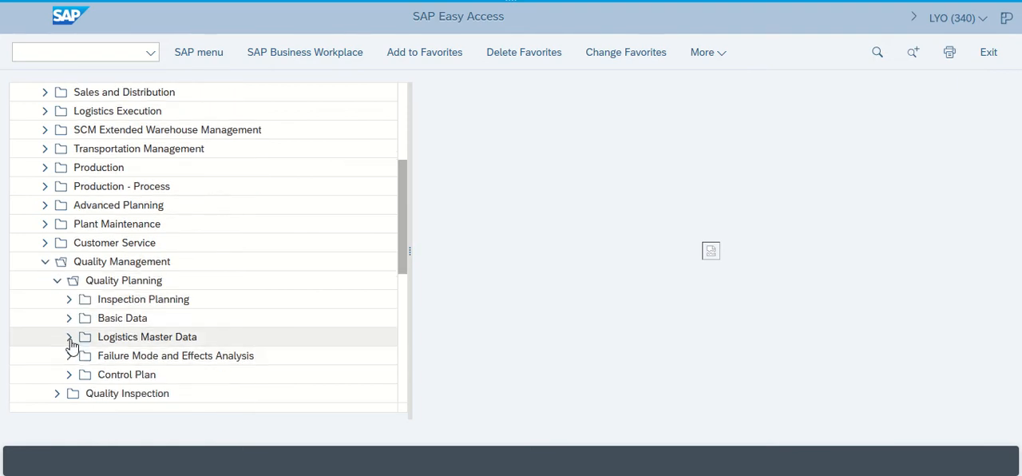
pyautogui.click(69, 336)
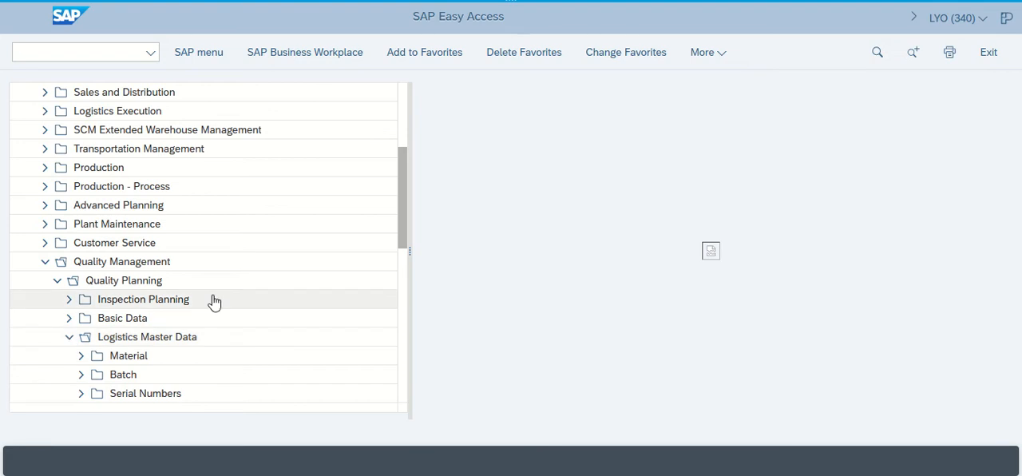
pyautogui.scroll(-3)
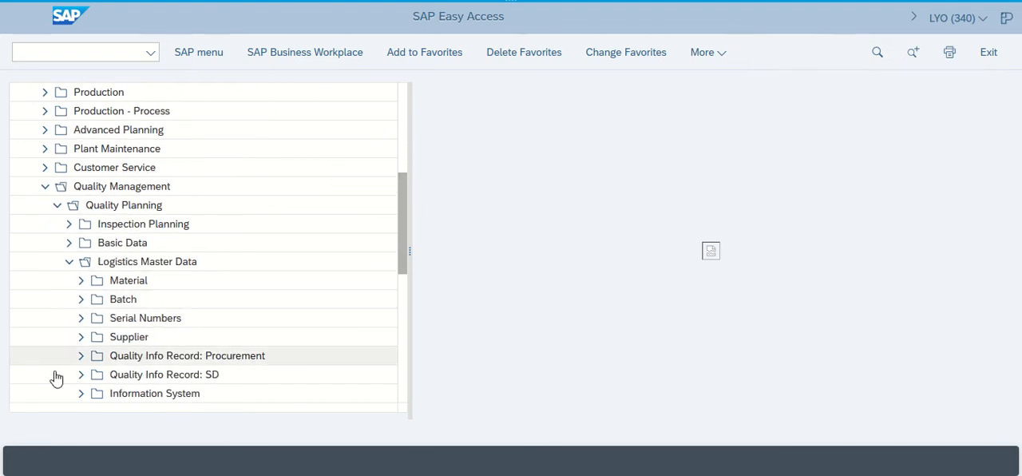
pyautogui.moveTo(76, 378)
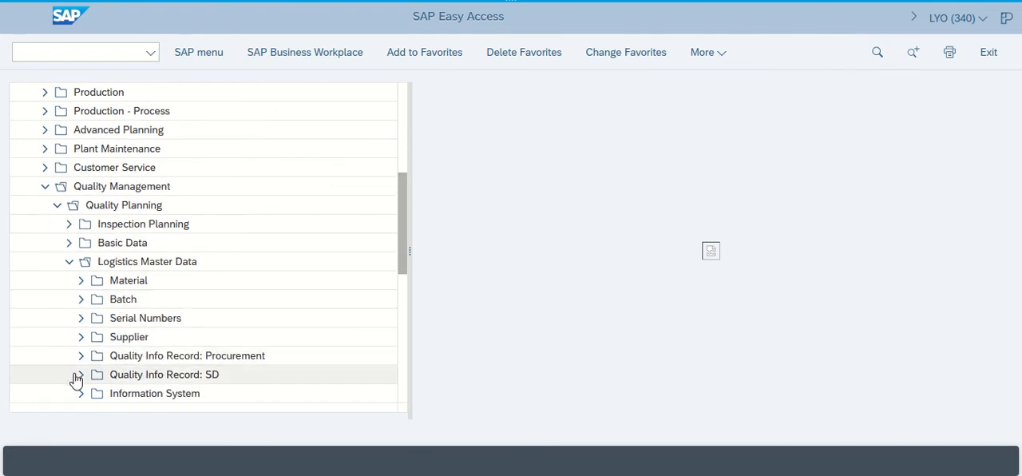
pyautogui.moveTo(88, 379)
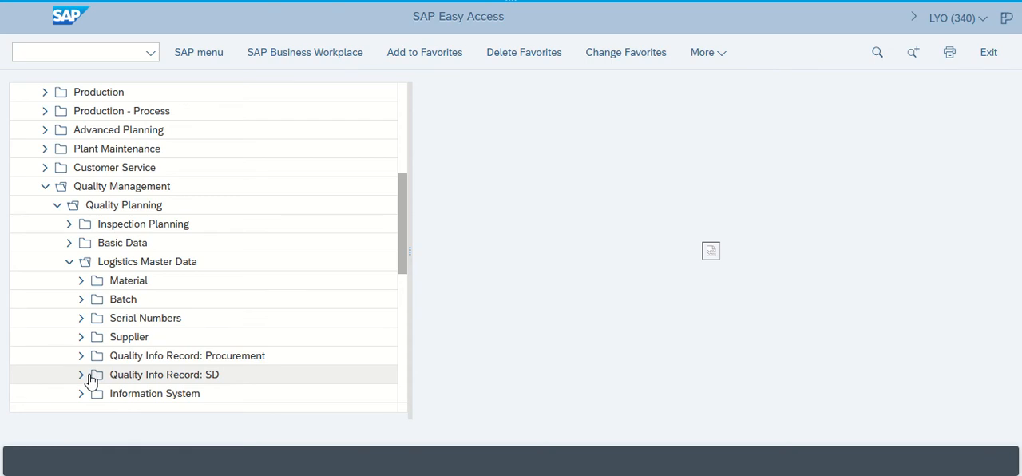
pyautogui.moveTo(83, 379)
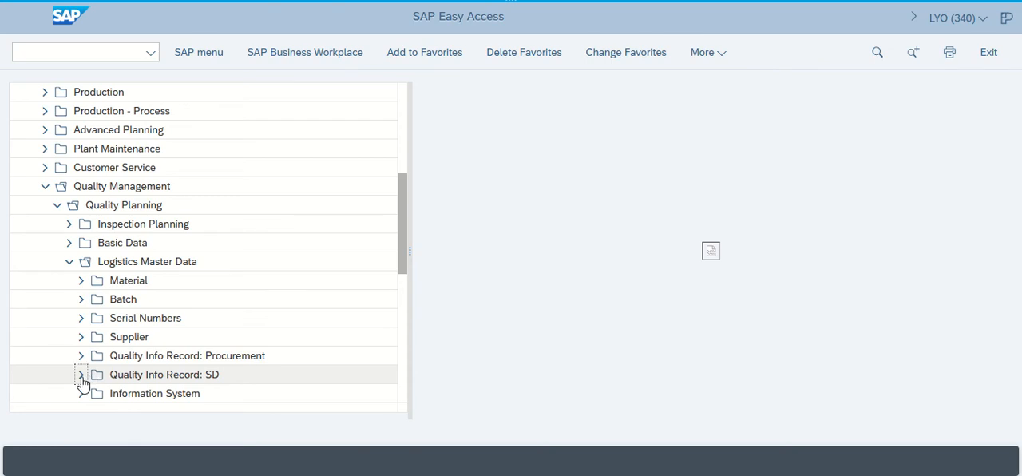
pyautogui.click(81, 374)
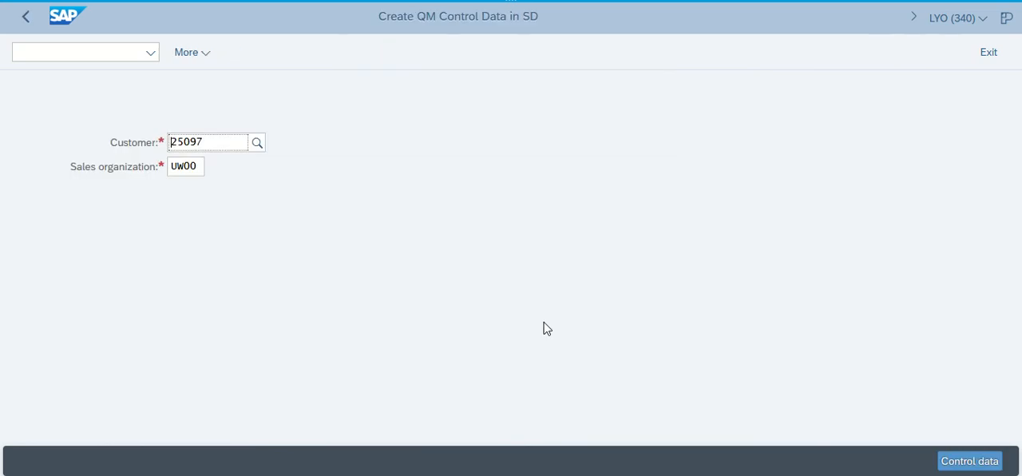
# Empty the prefilled Customer and Sales organization fields and open the customer search help
pyautogui.click(216, 141)
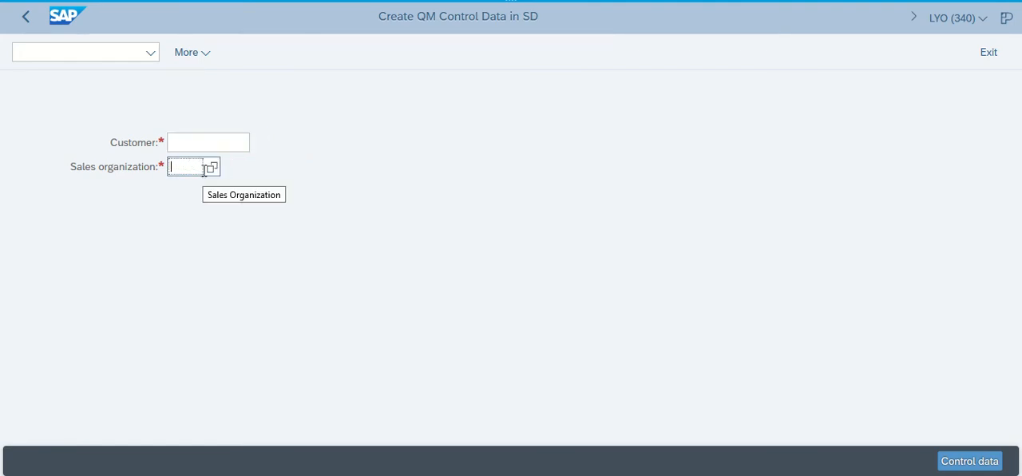
pyautogui.click(258, 151)
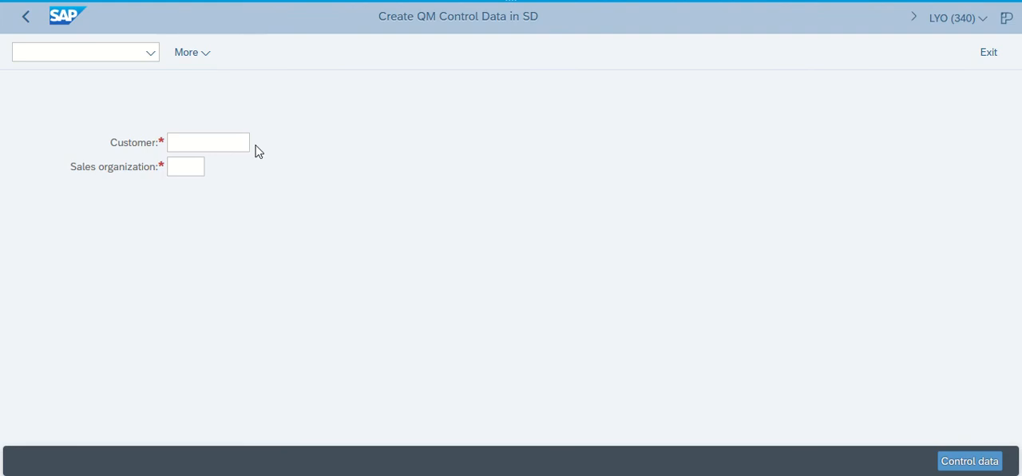
pyautogui.click(208, 142)
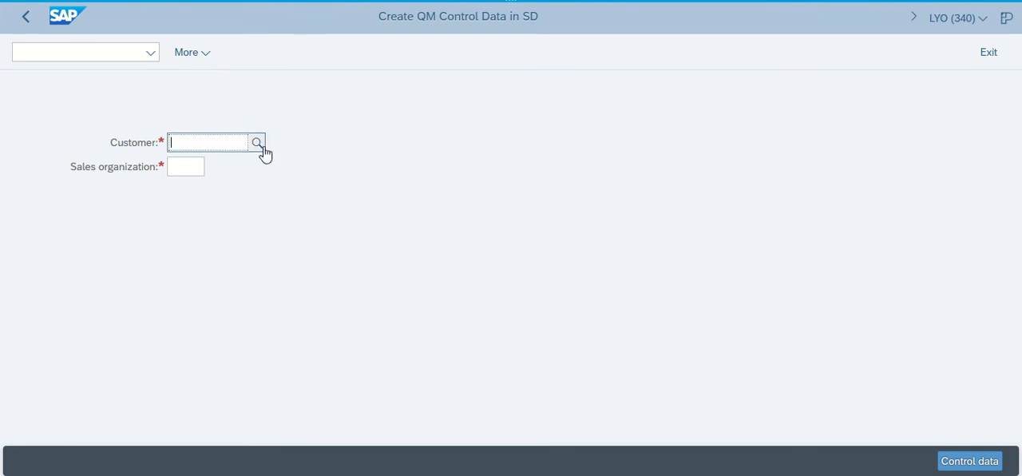
pyautogui.click(257, 143)
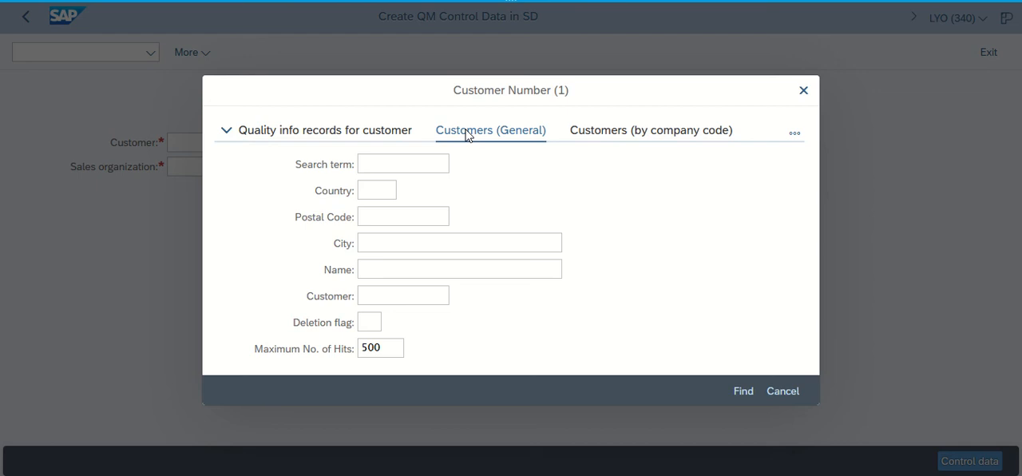
# Enter search term 290 on the Customers (General) search tab
pyautogui.click(404, 164)
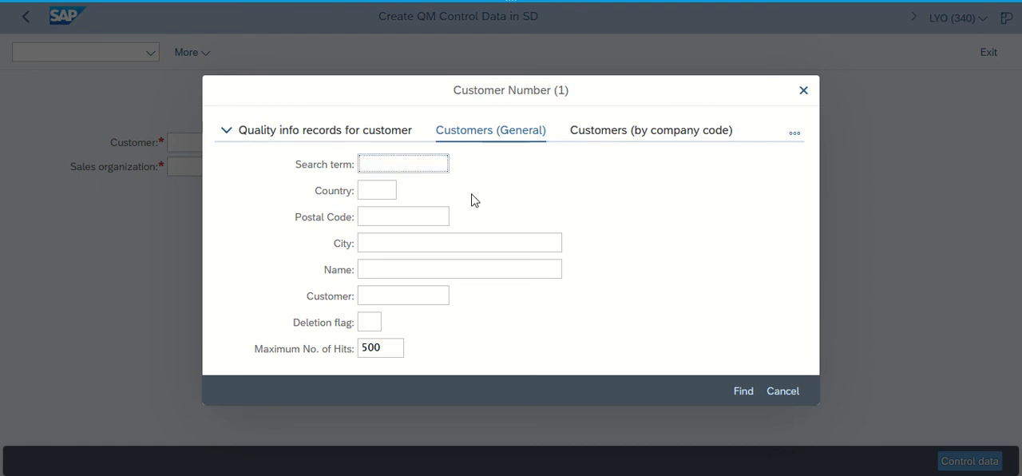
pyautogui.write('2')
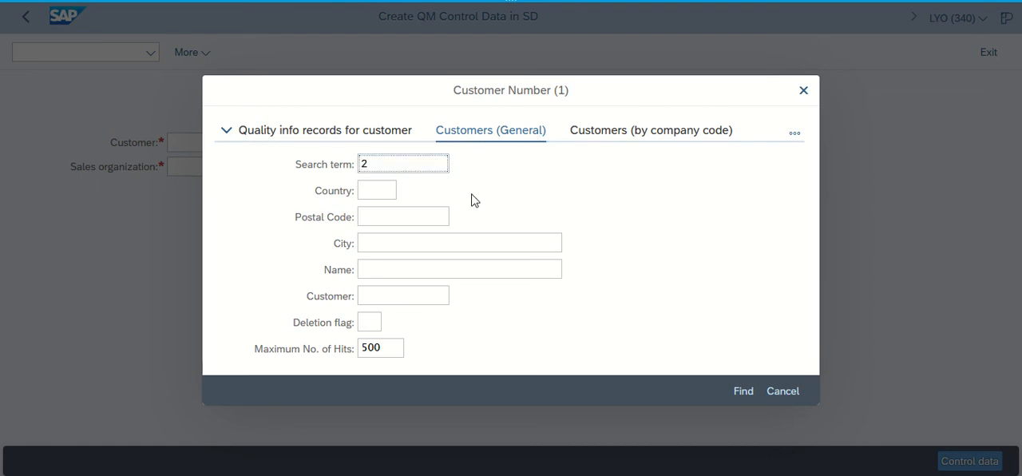
pyautogui.write('90')
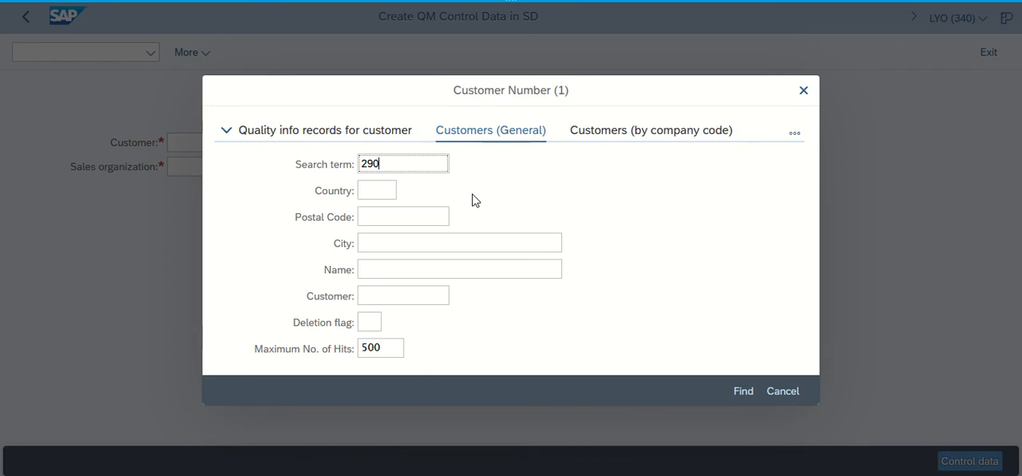
pyautogui.moveTo(701, 357)
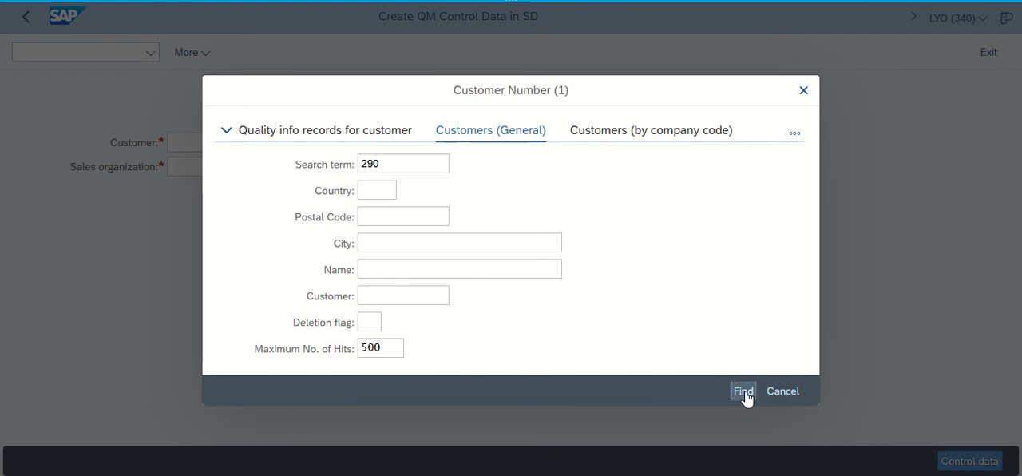
# Run the 290 search and pick Quality Bikes, customer 25097
pyautogui.click(743, 391)
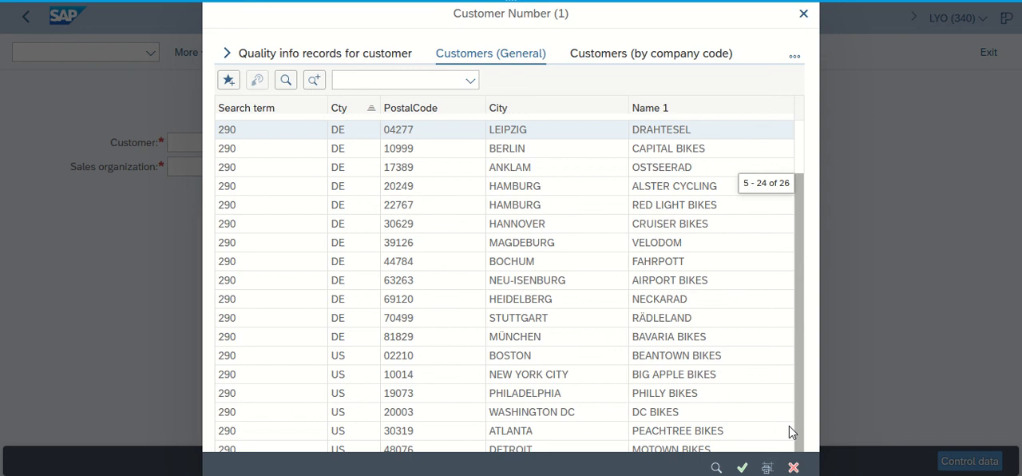
pyautogui.scroll(-3)
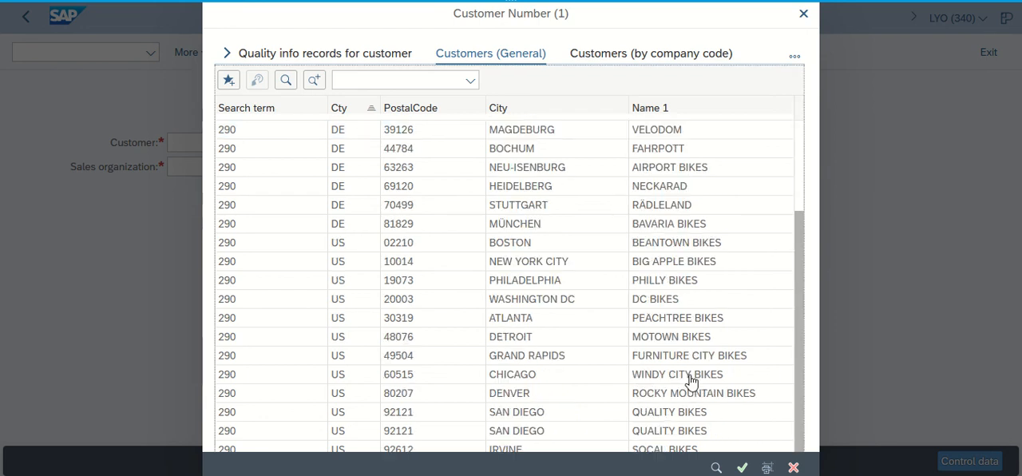
pyautogui.moveTo(674, 435)
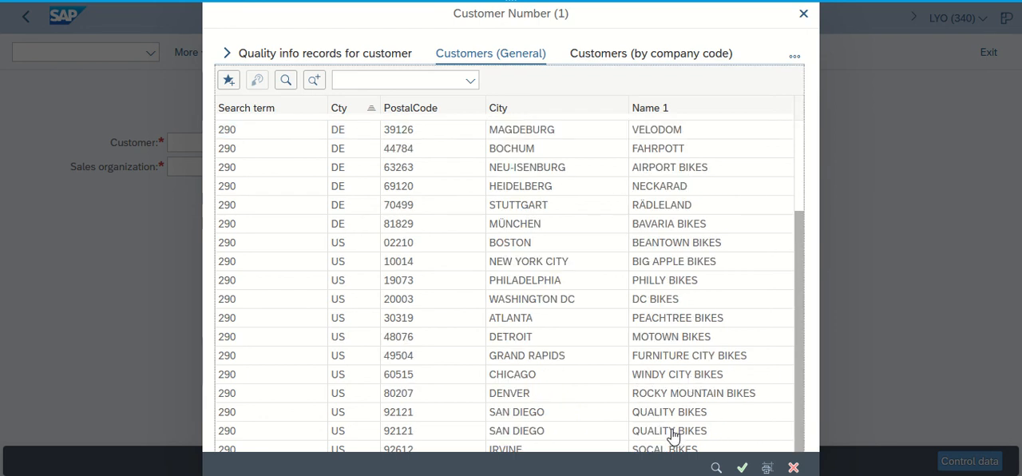
pyautogui.moveTo(662, 417)
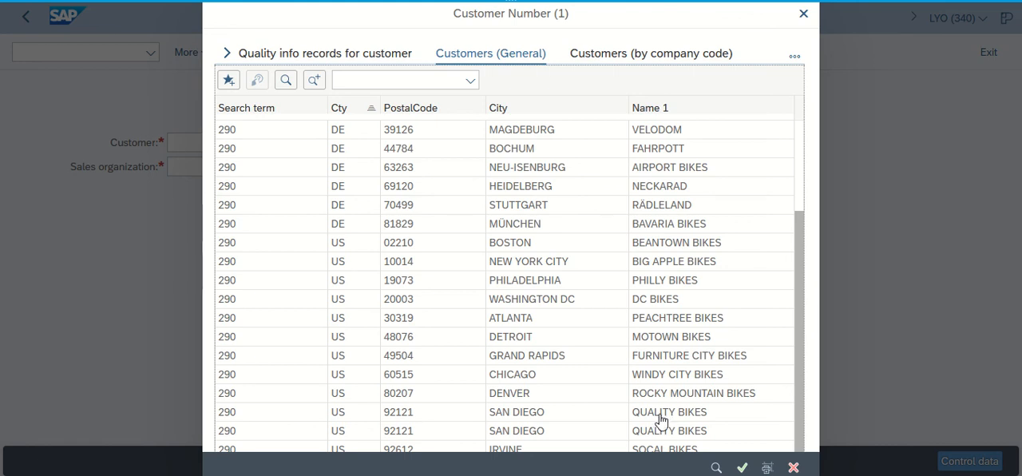
pyautogui.doubleClick(669, 412)
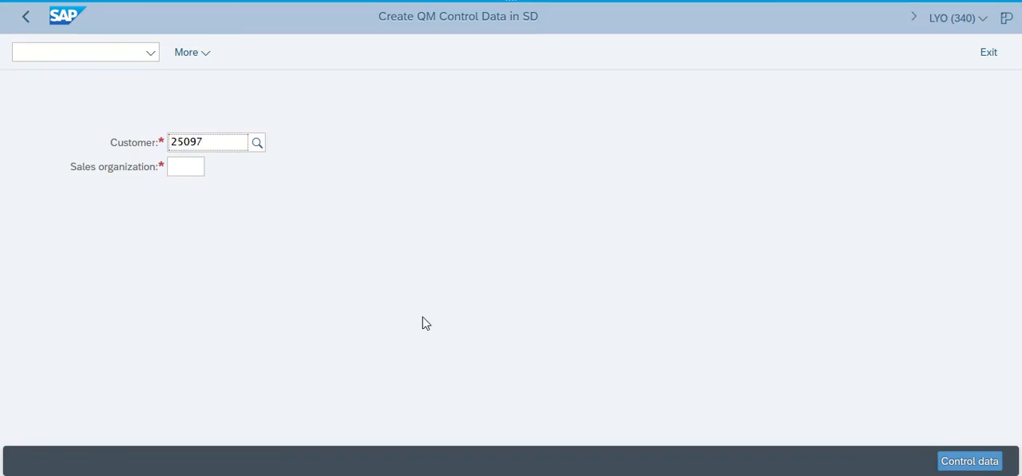
pyautogui.moveTo(213, 172)
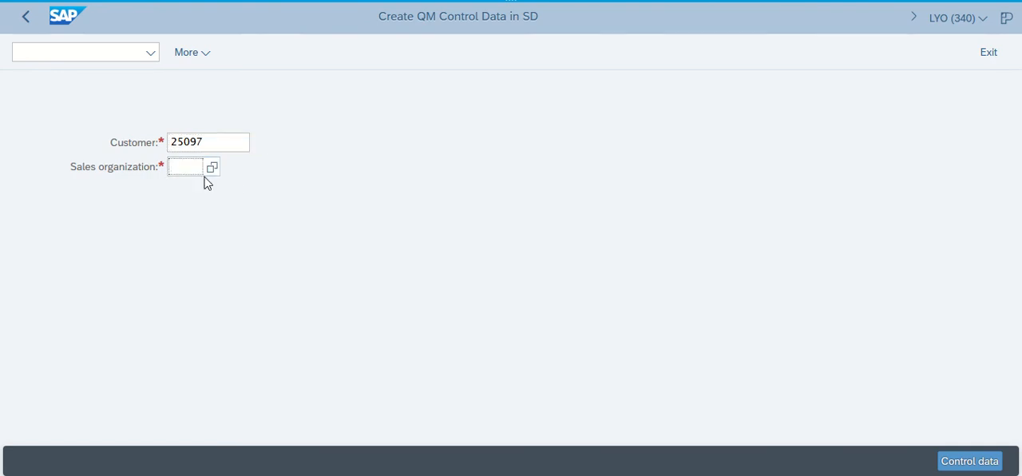
# Enter sales organization UW00 (US West) for Quality Bikes and open its control data
pyautogui.write('UW00')
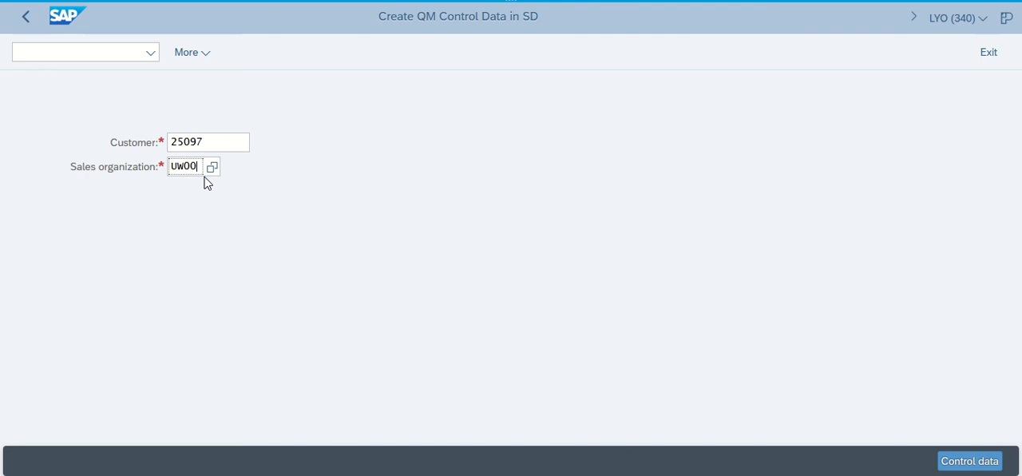
pyautogui.click(184, 166)
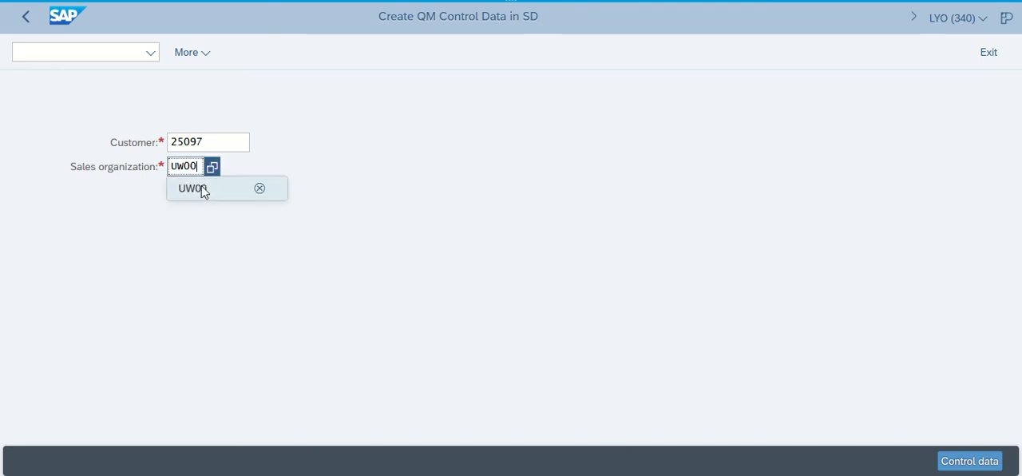
pyautogui.click(192, 189)
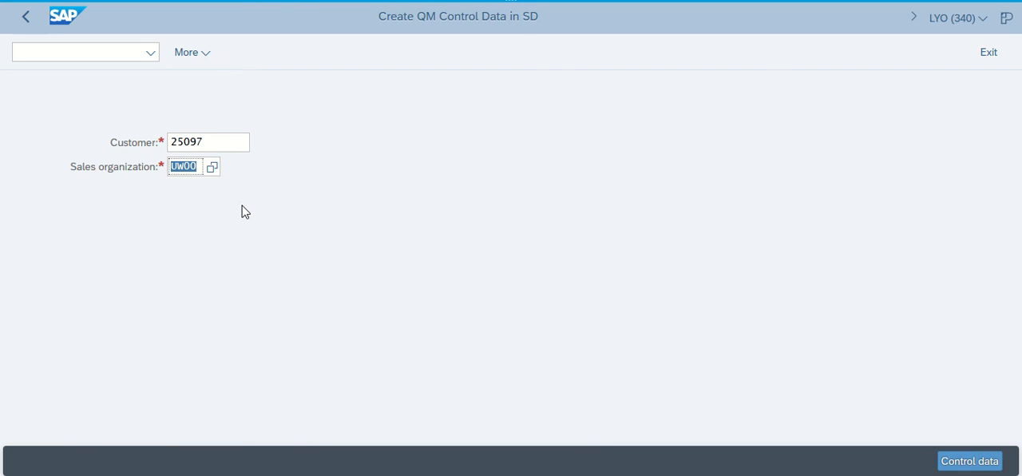
pyautogui.click(970, 461)
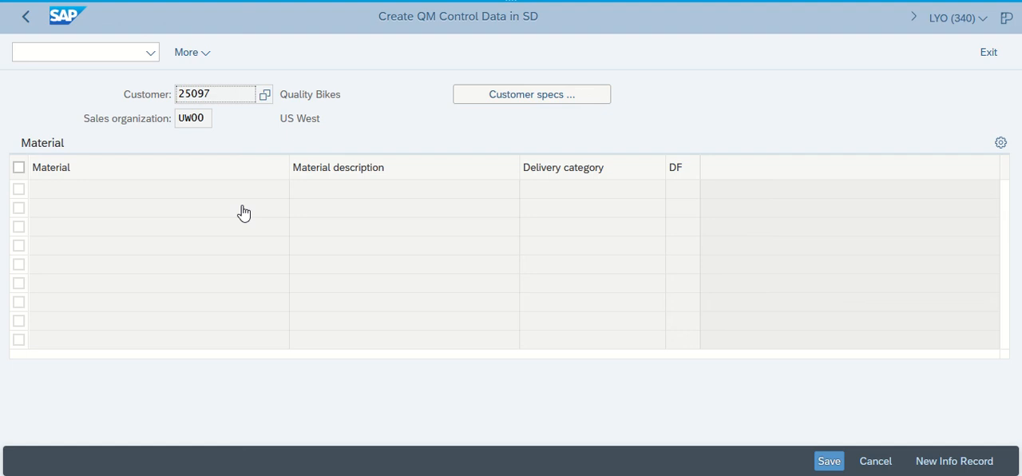
pyautogui.moveTo(954, 461)
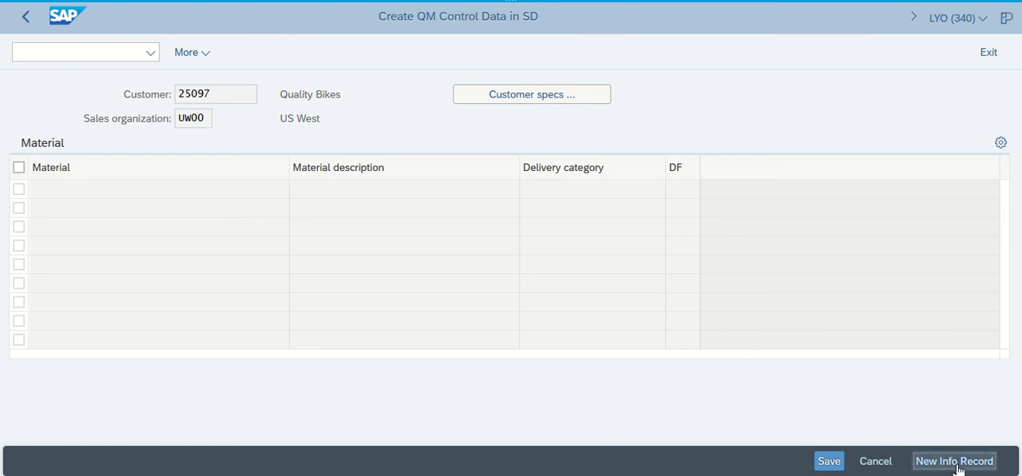
# Start a new QM info record for Quality Bikes in US West
pyautogui.click(954, 461)
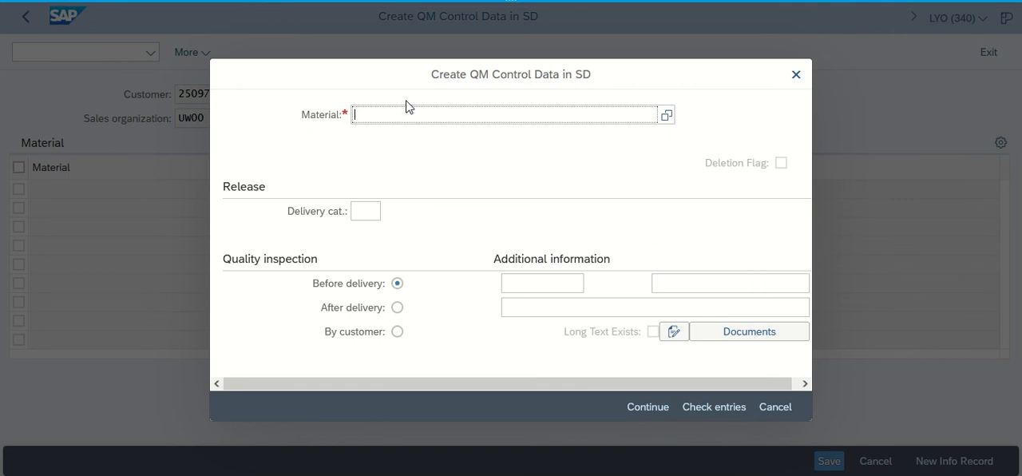
# Enter material ORWN1290 (Women's Off Road Bike) and confirm it
pyautogui.write('0')
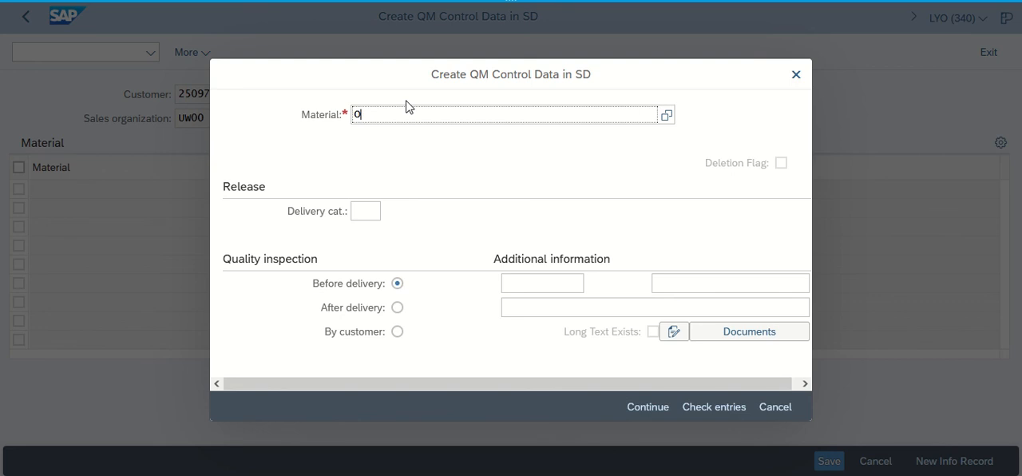
pyautogui.write('RWN129')
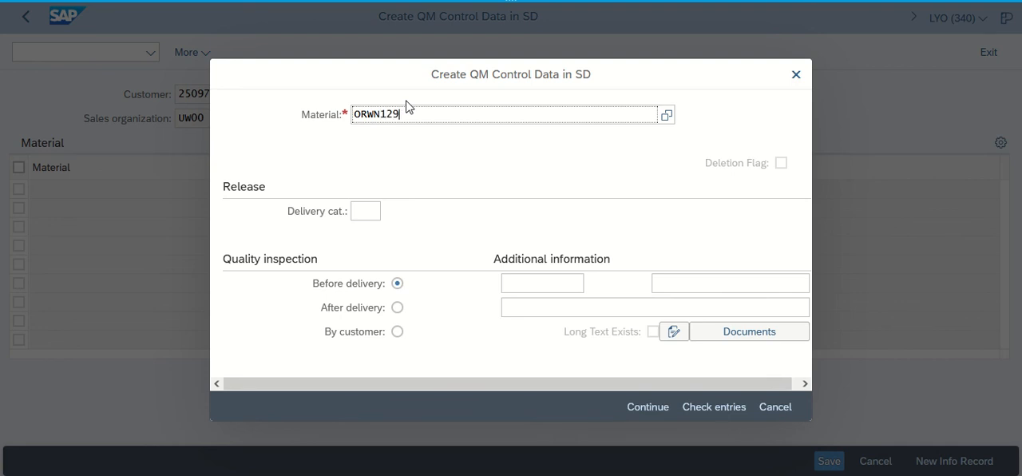
pyautogui.write('0')
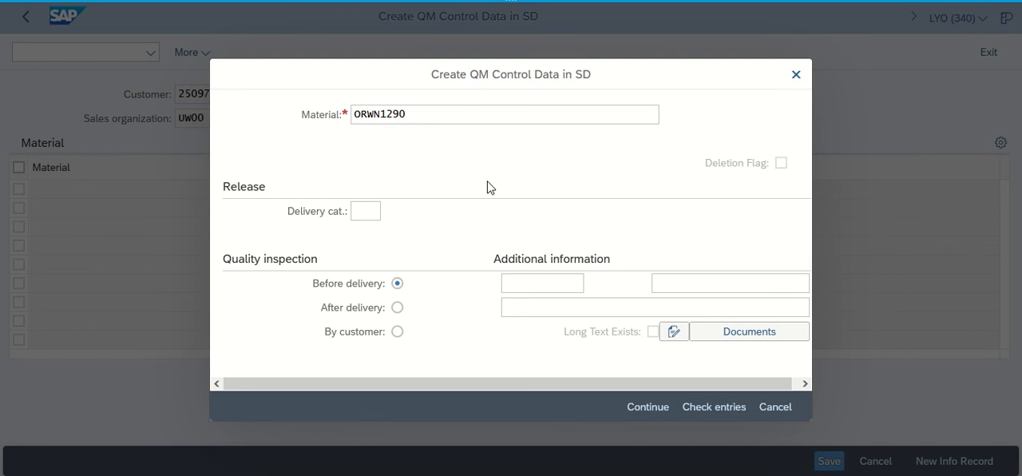
pyautogui.moveTo(643, 409)
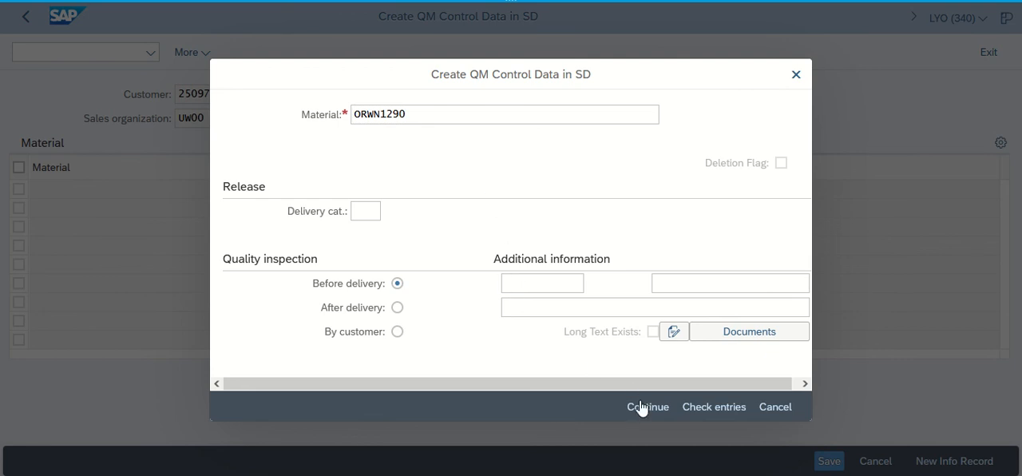
pyautogui.click(647, 407)
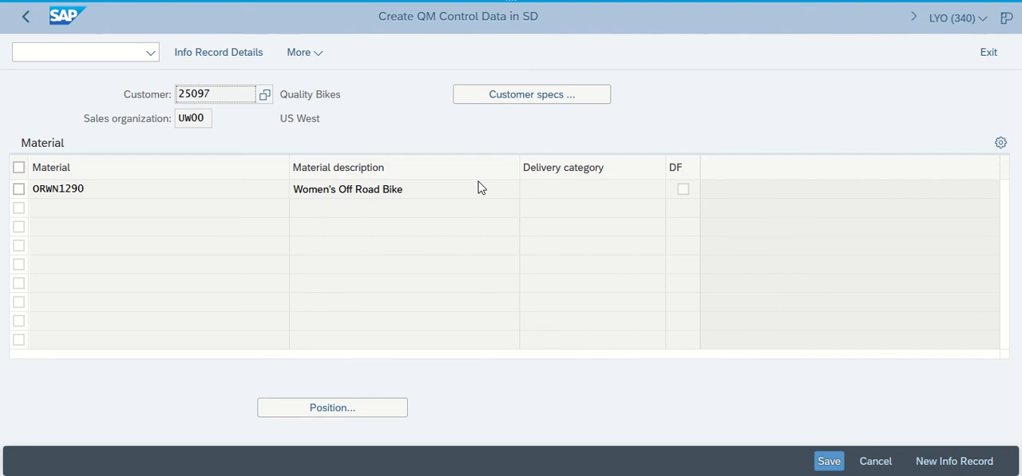
pyautogui.moveTo(812, 461)
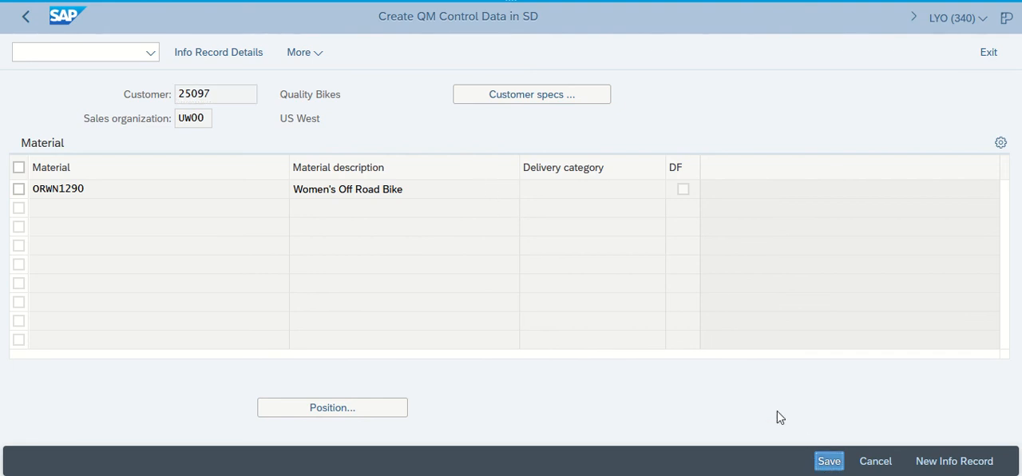
# Save the control data for customer 25097 with material ORWN1290
pyautogui.click(829, 461)
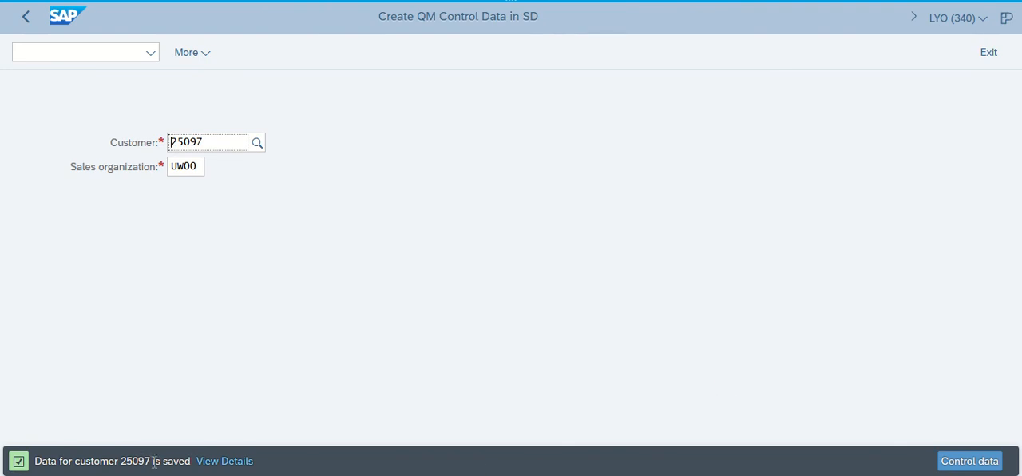
pyautogui.moveTo(488, 308)
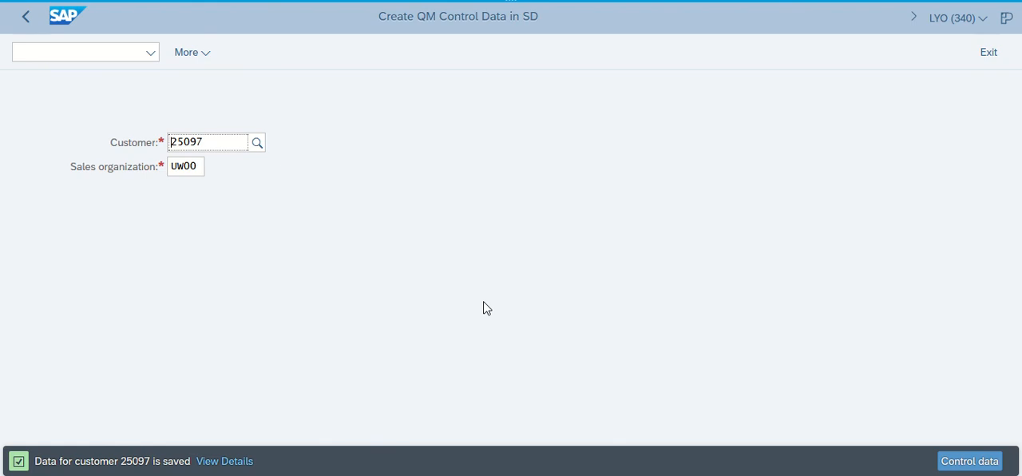
pyautogui.moveTo(510, 113)
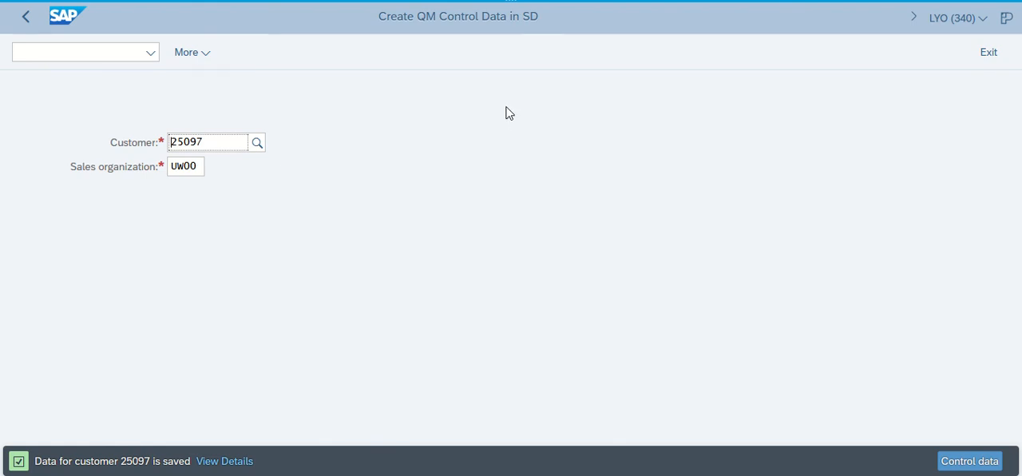